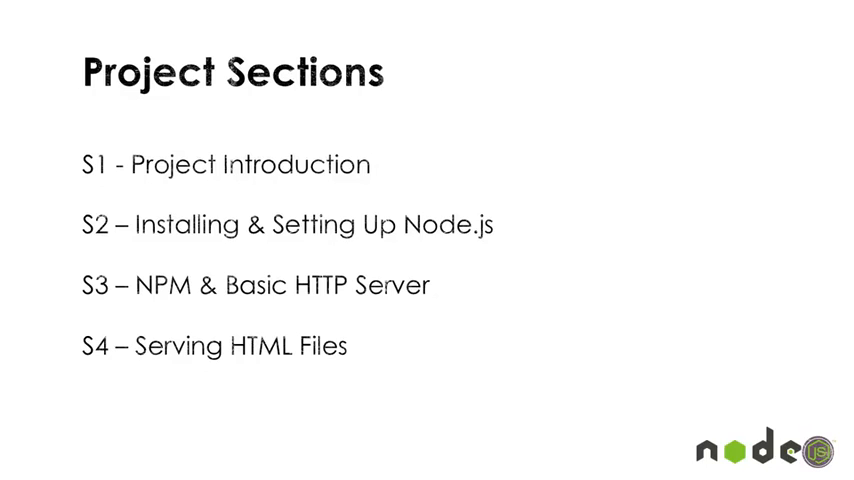
key("Right")
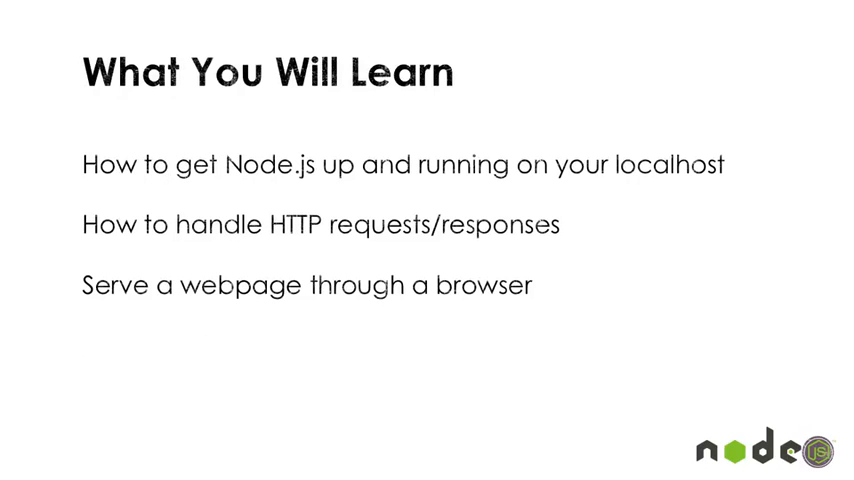